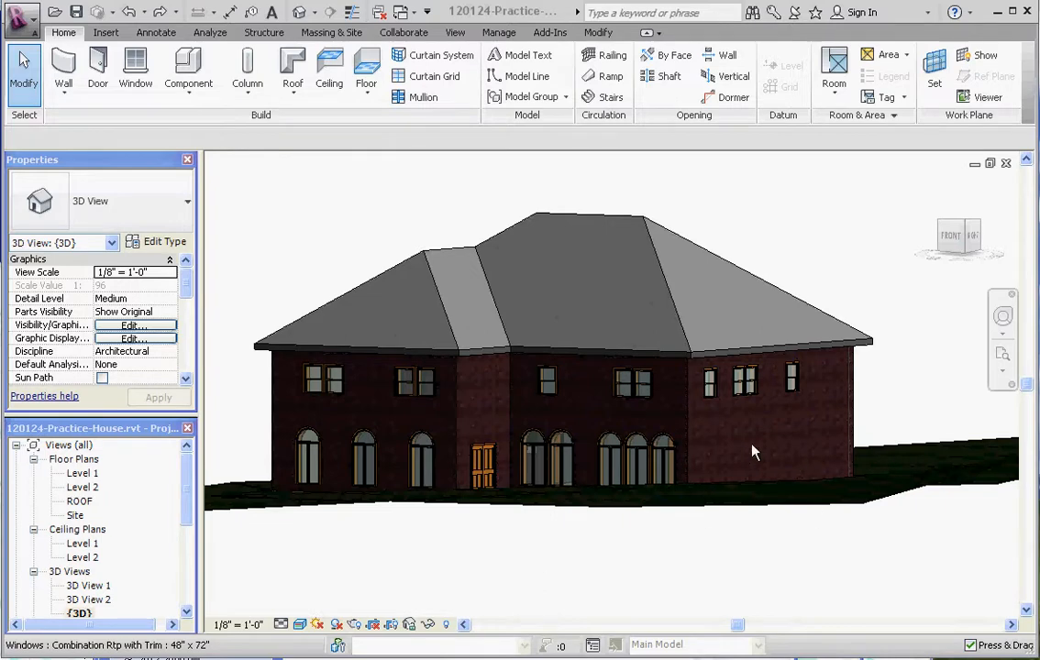
mouse_move(477, 445)
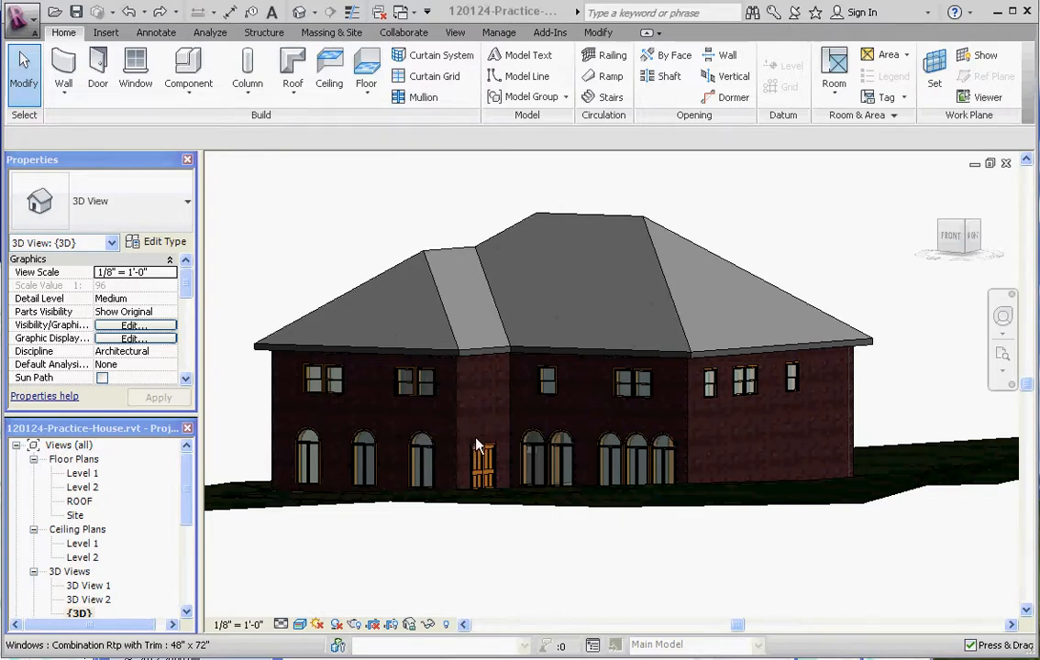
mouse_move(509, 355)
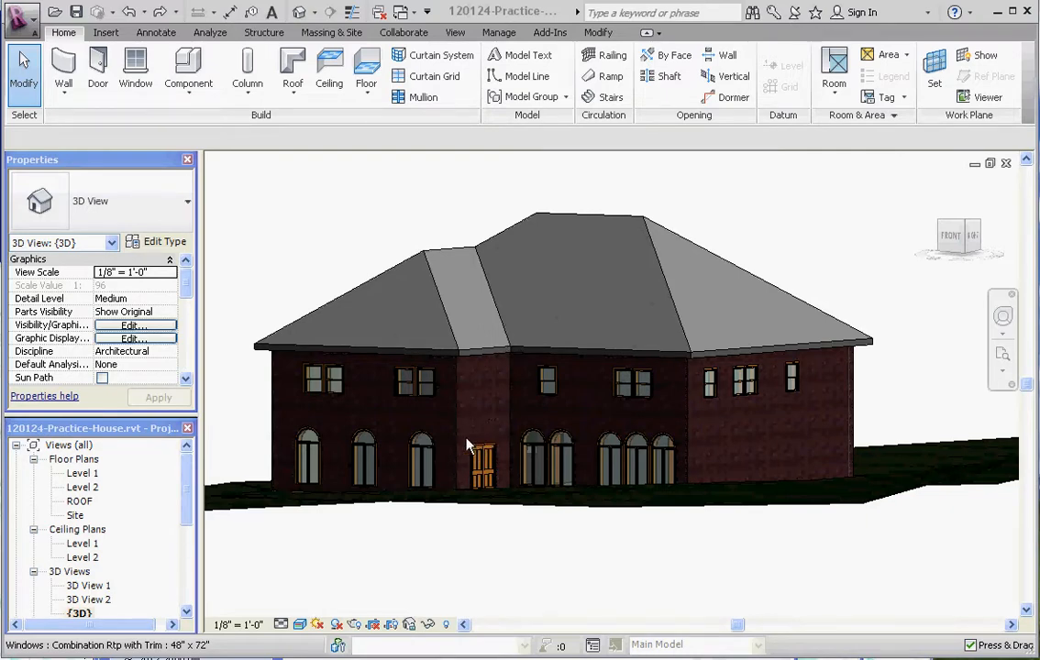
mouse_move(472, 432)
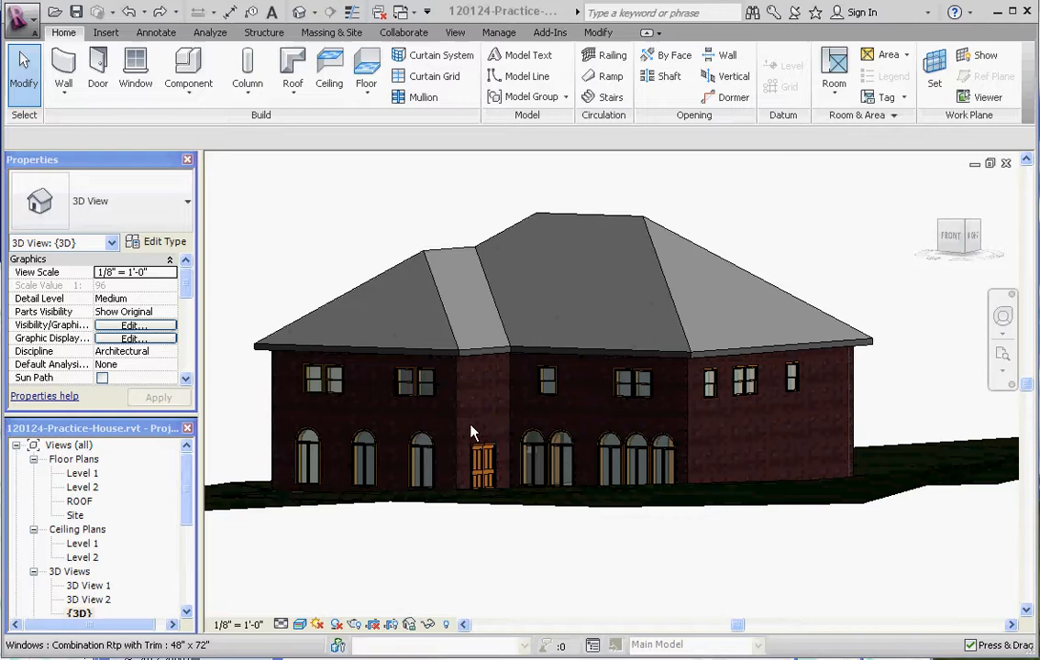
mouse_move(520, 429)
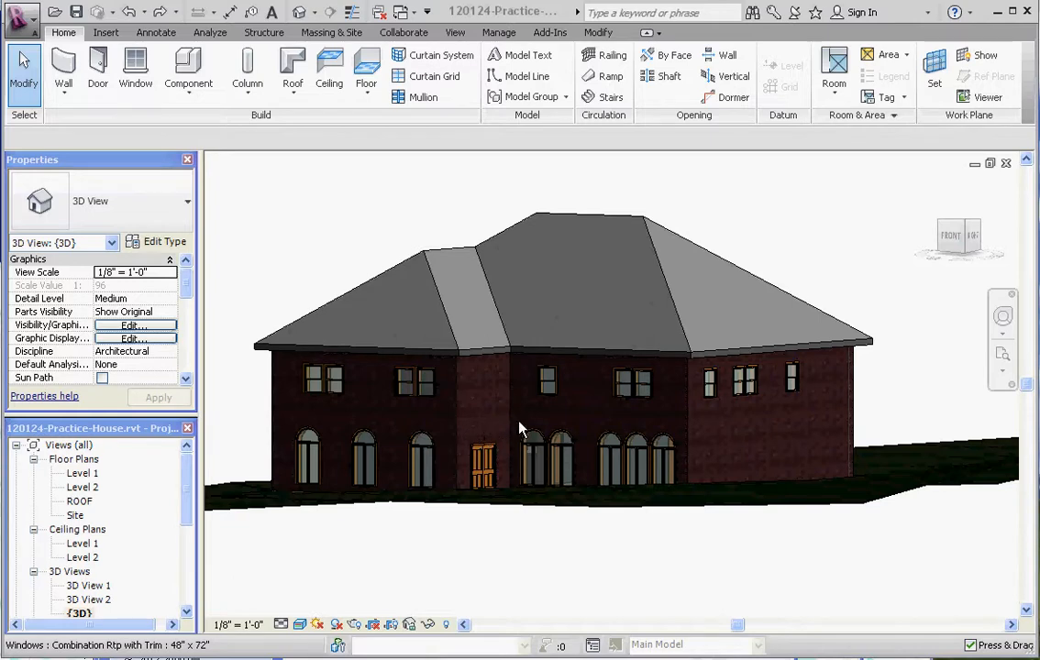
mouse_move(488, 433)
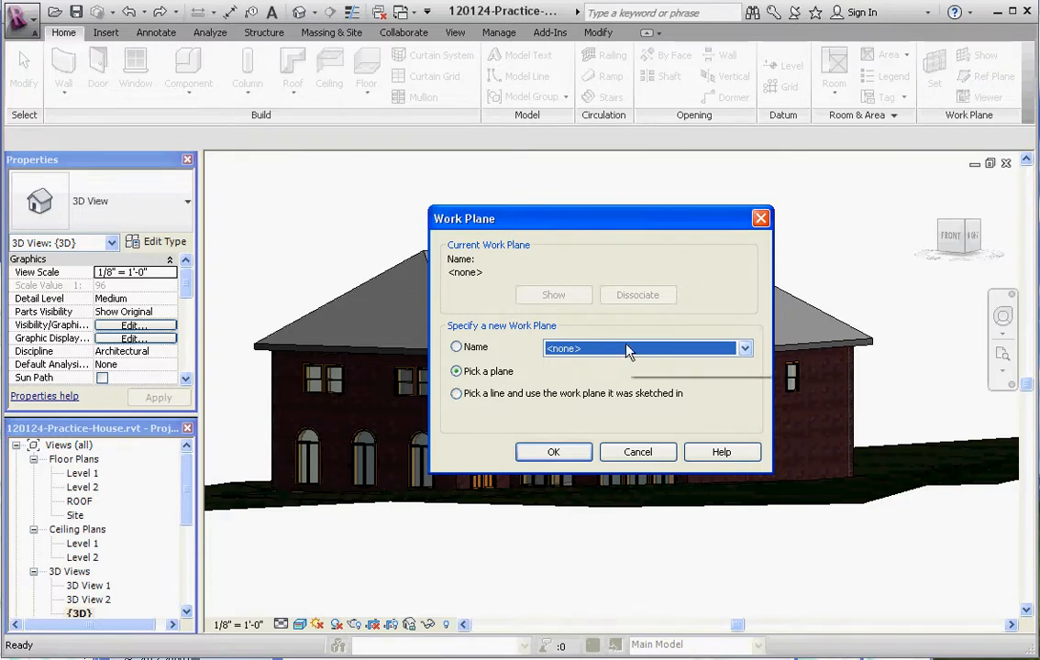
mouse_move(642, 349)
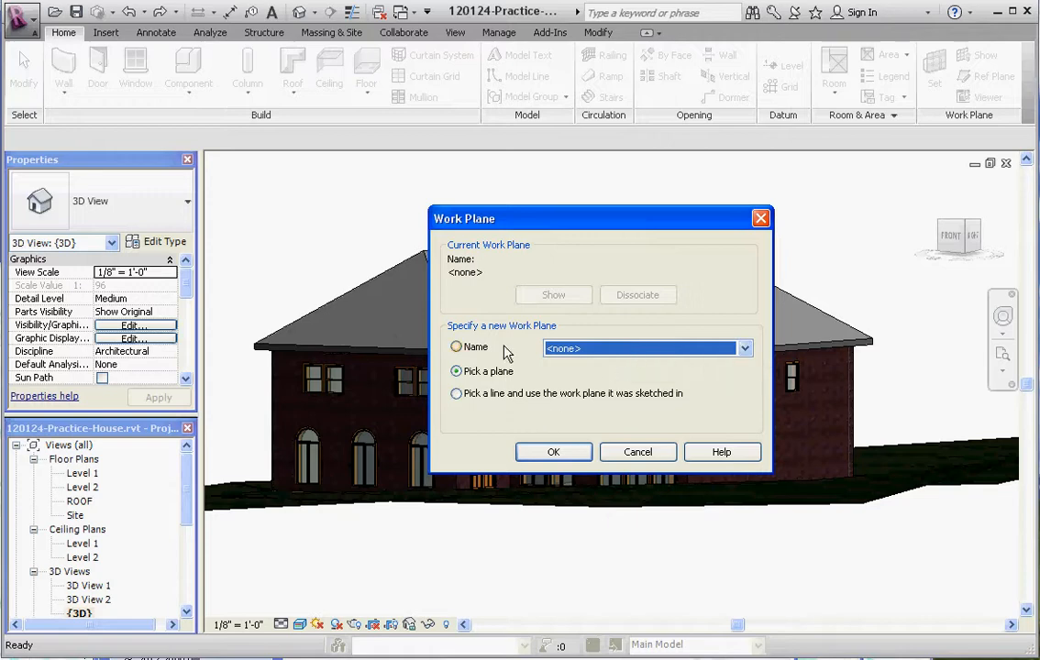
Step: Choose Pick a plane as the extrusion roof's work plane and confirm it
click(456, 372)
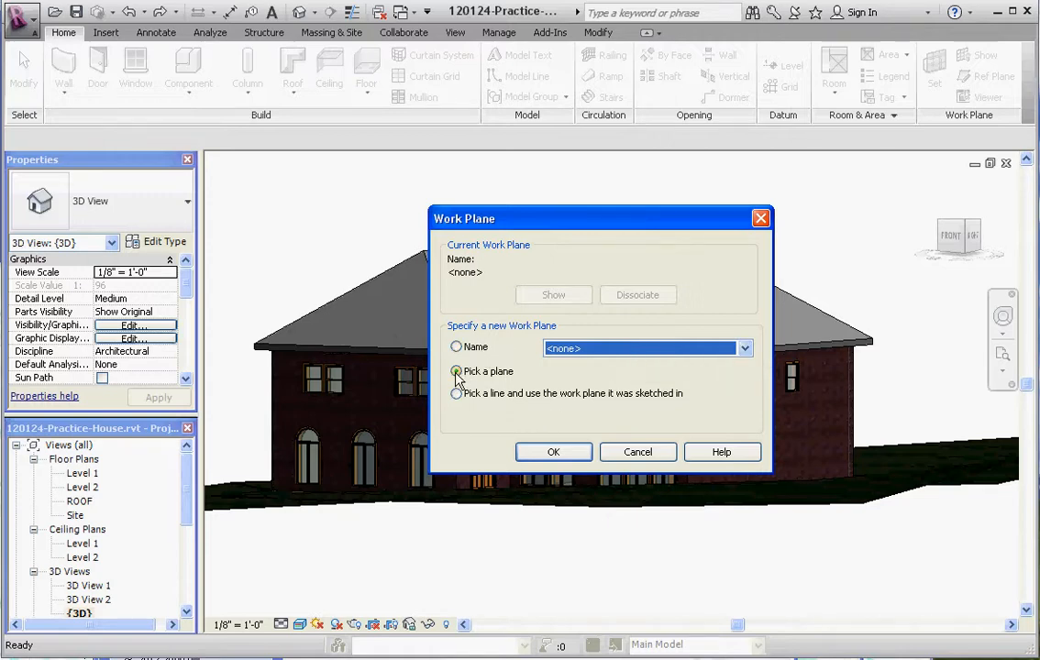
click(553, 452)
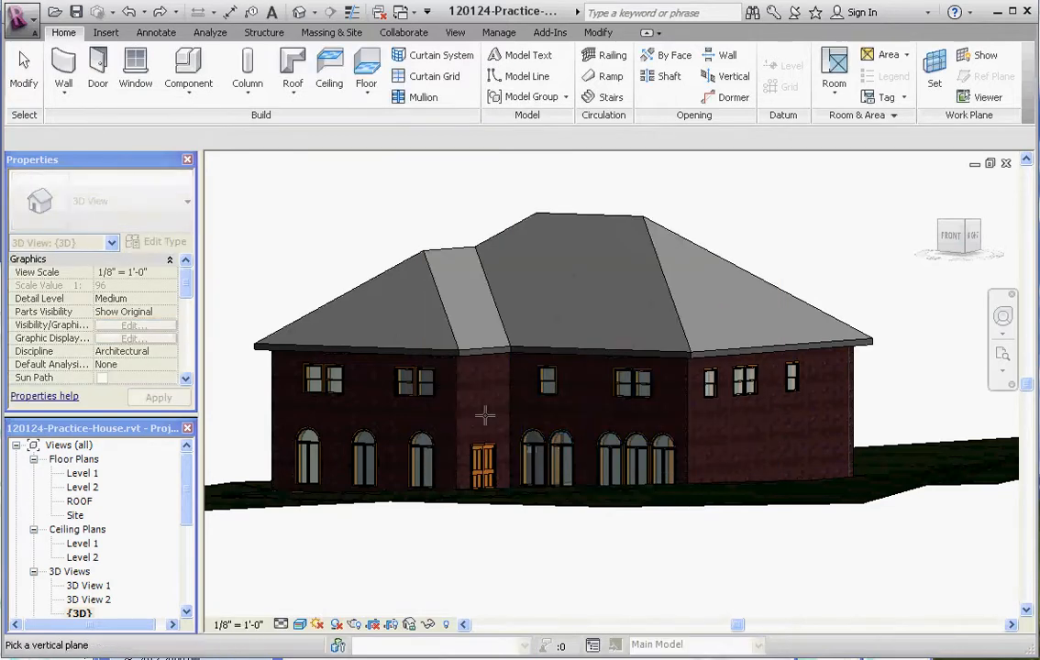
mouse_move(706, 418)
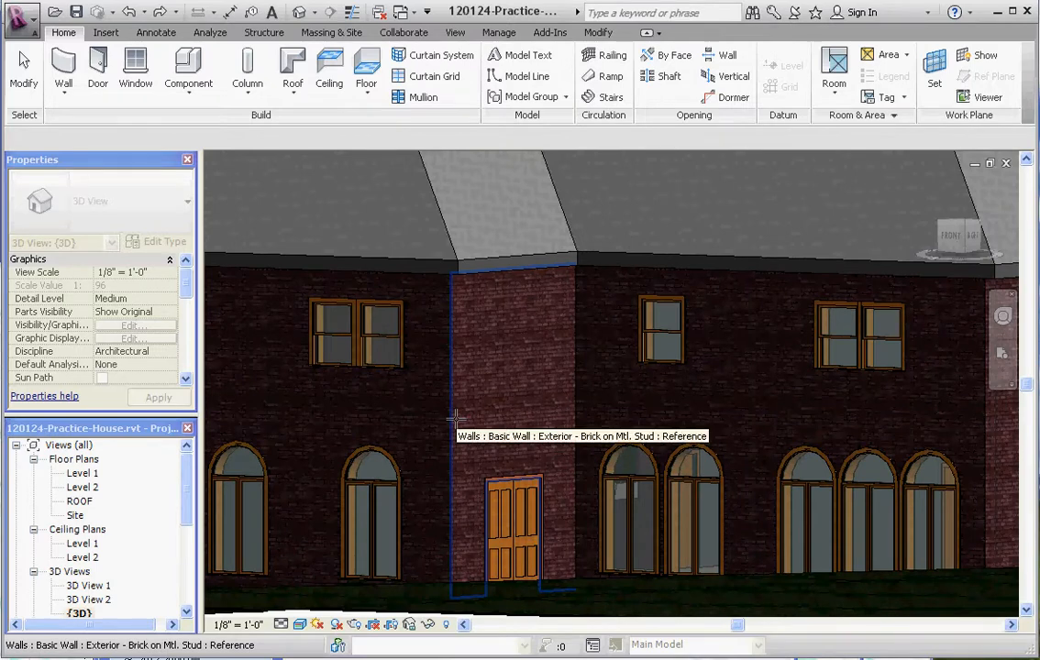
Step: Pick the wall face by the front door and confirm reference level ROOF 2 with 0' 0" offset
click(291, 69)
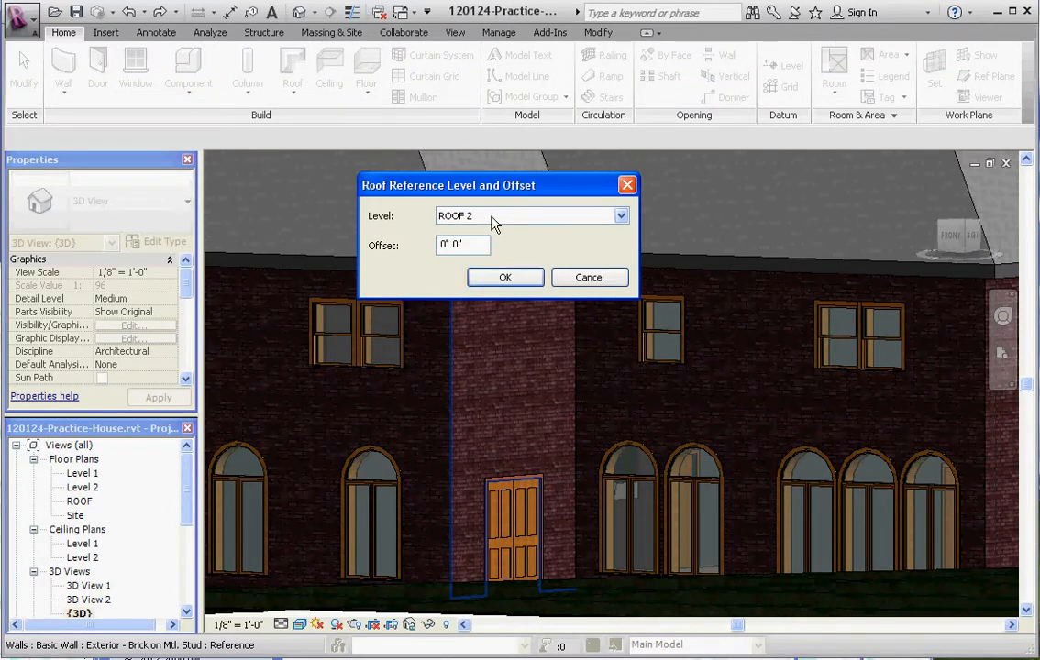
mouse_move(563, 404)
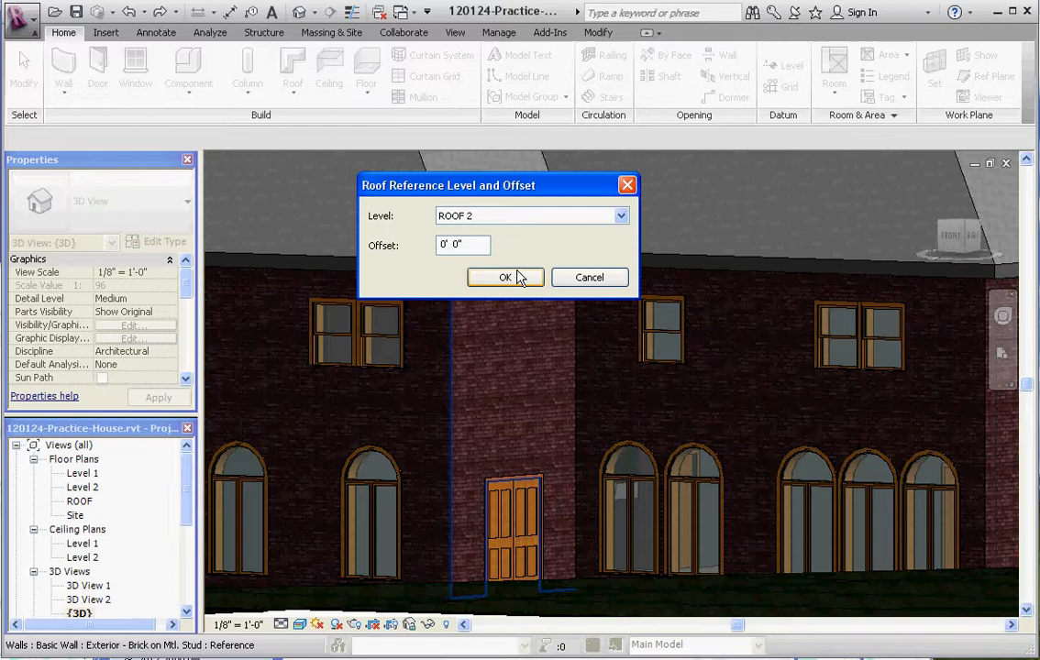
click(505, 277)
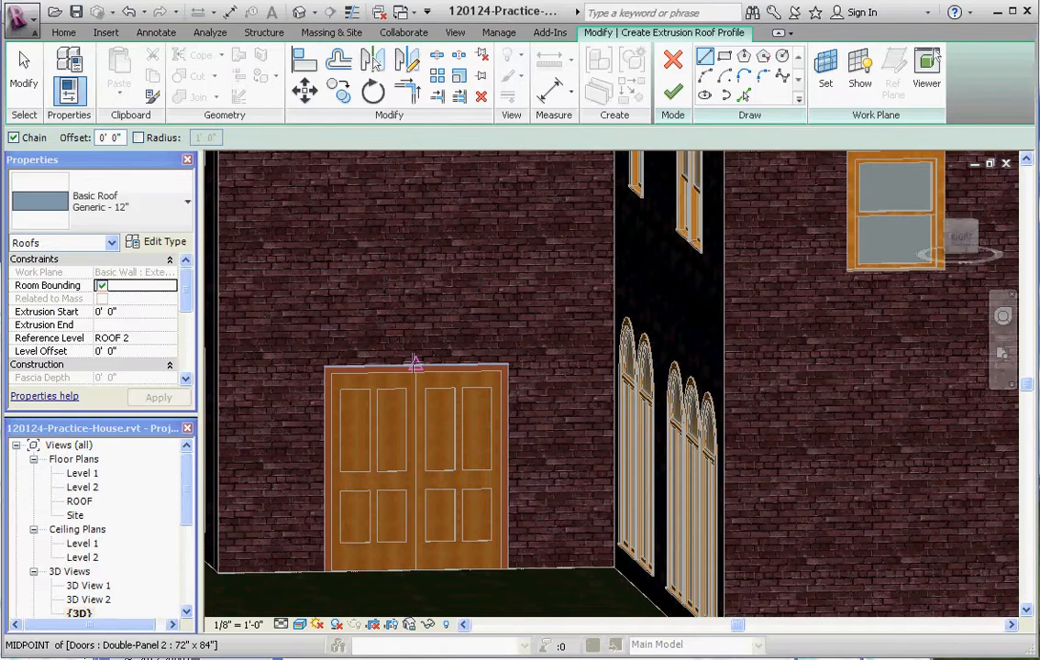
mouse_move(414, 364)
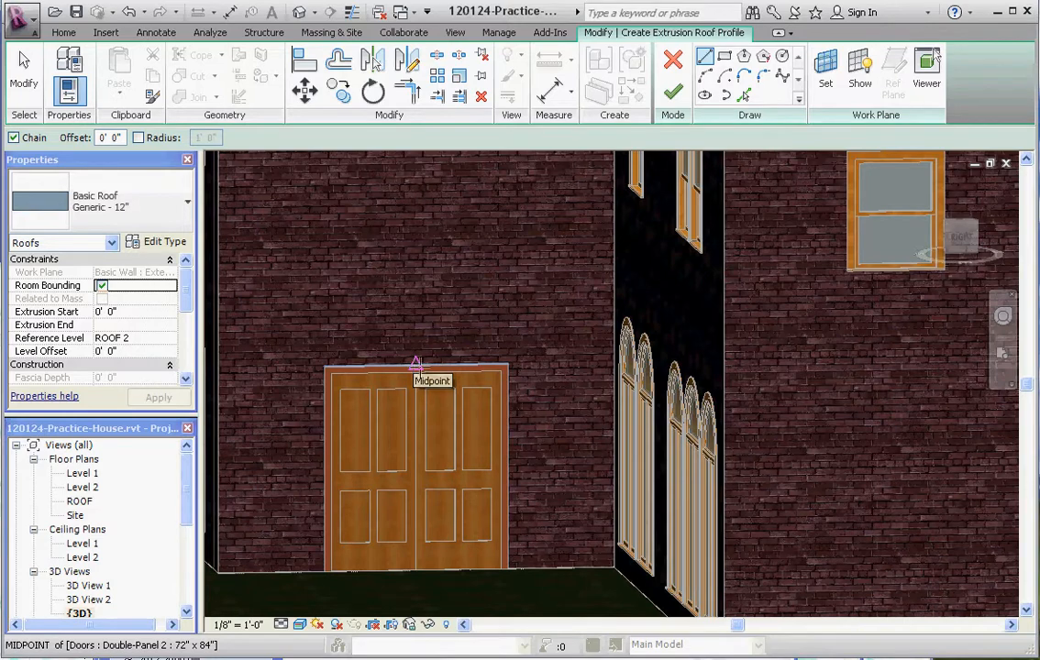
mouse_move(417, 366)
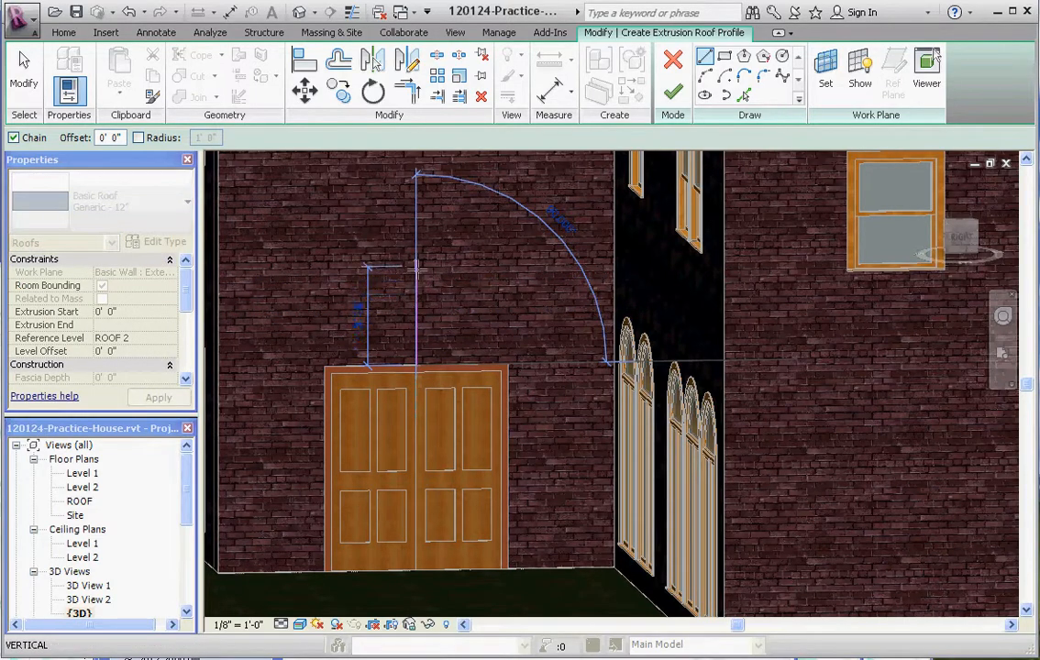
mouse_move(416, 276)
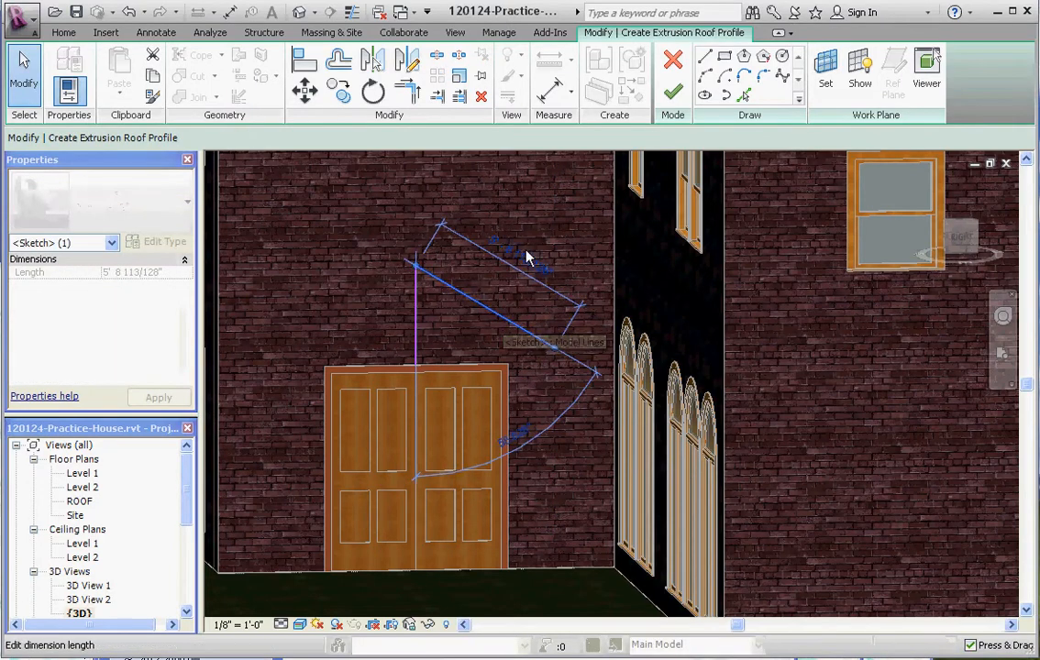
Step: Resize the sloped rafter line above the door to 6'
click(515, 249)
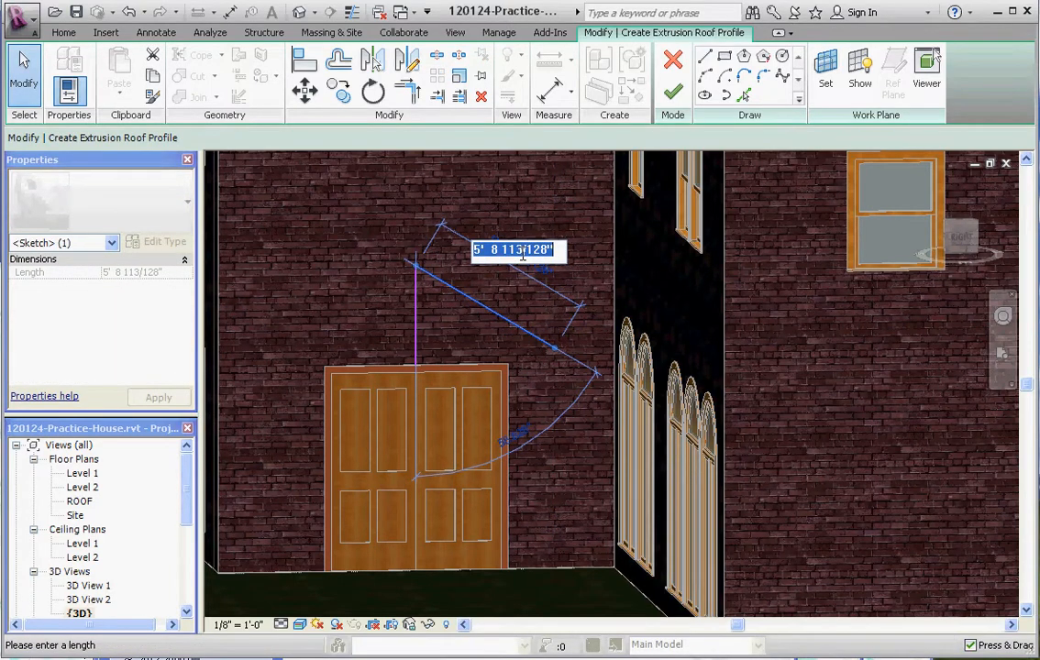
text(6)
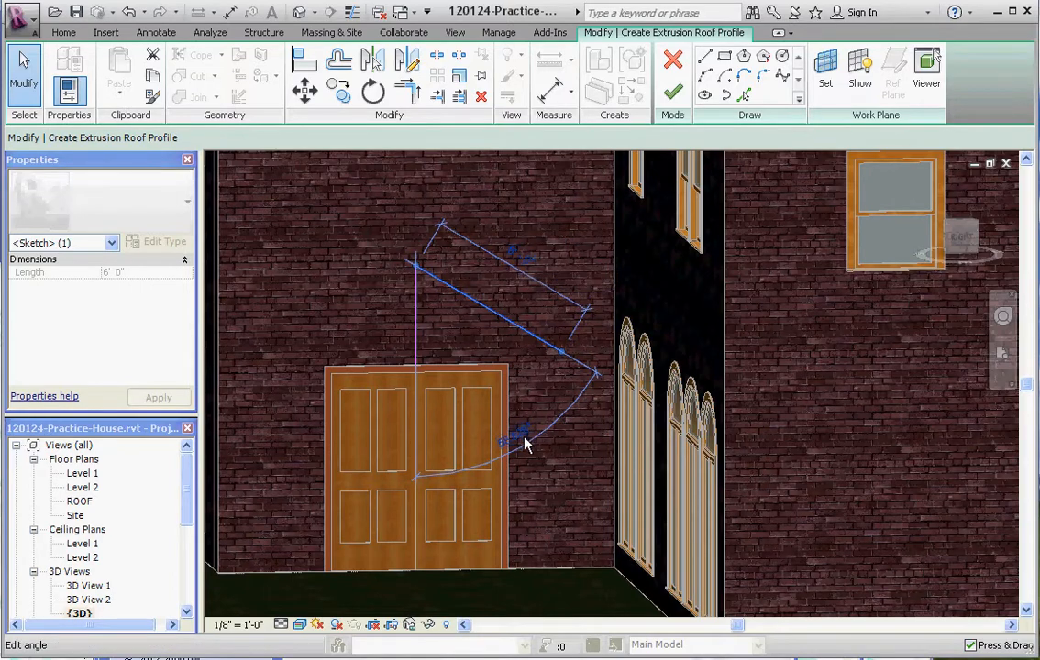
Step: Mirror the sloped rafter line across the vertical reference line
click(510, 432)
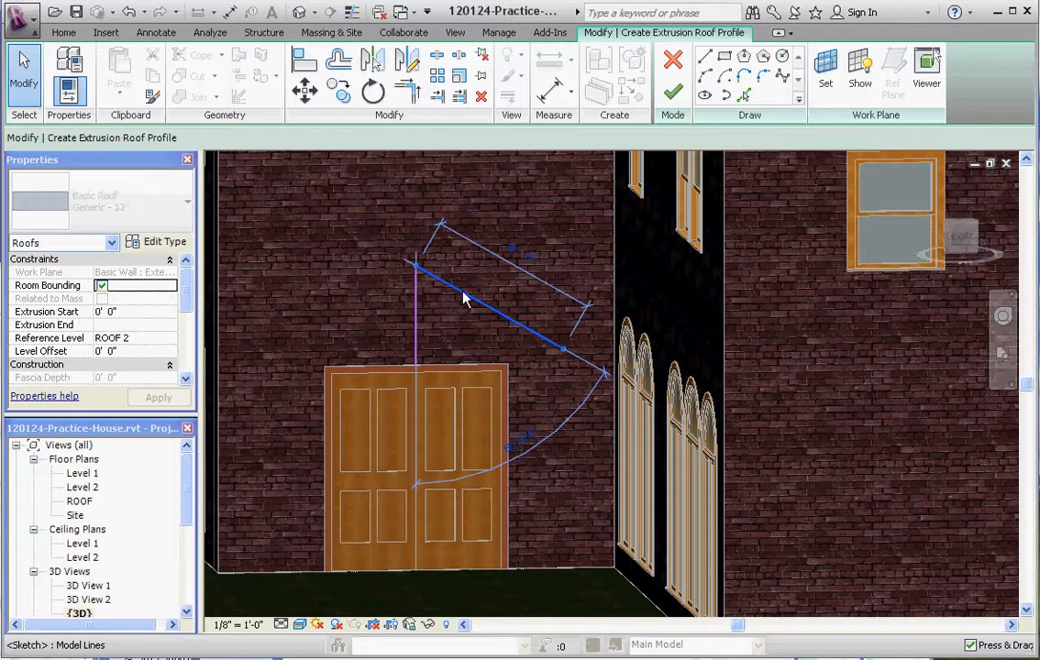
mouse_move(373, 58)
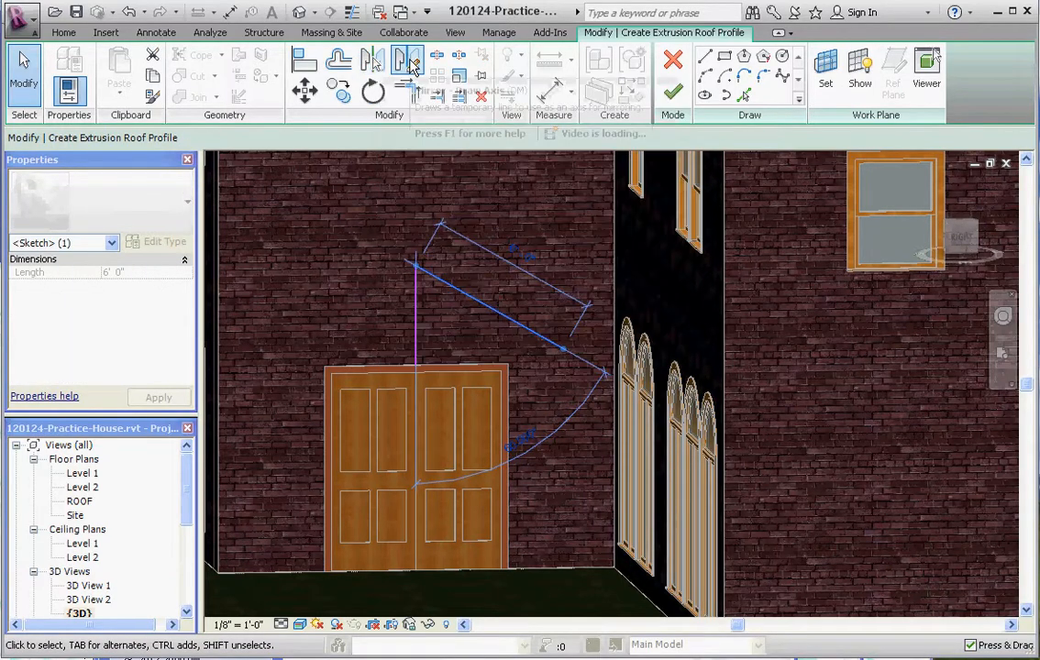
mouse_move(407, 59)
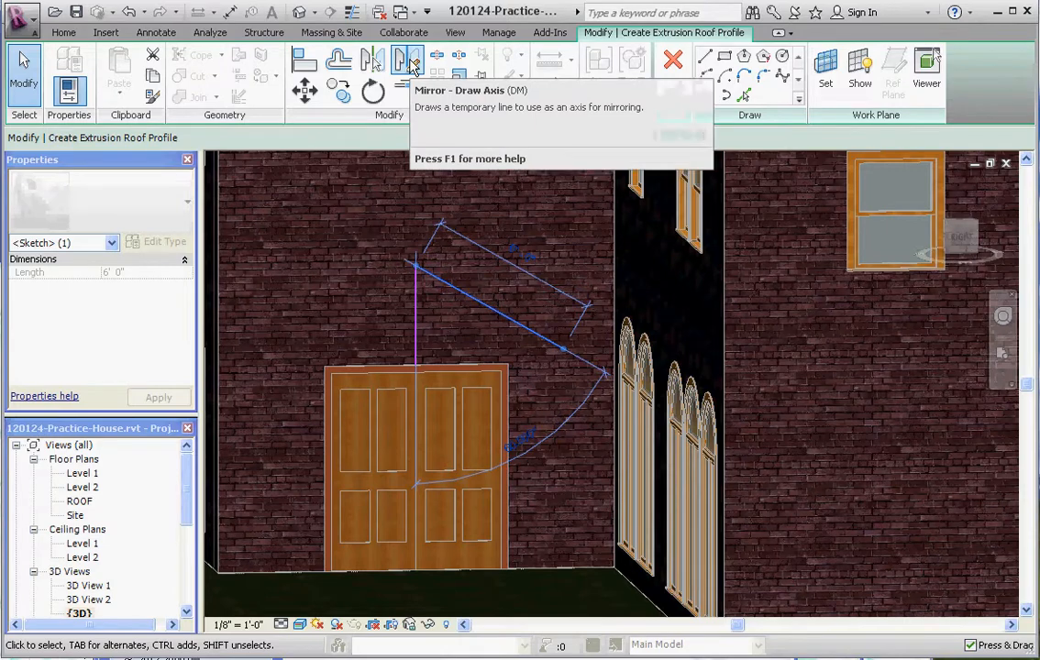
mouse_move(407, 60)
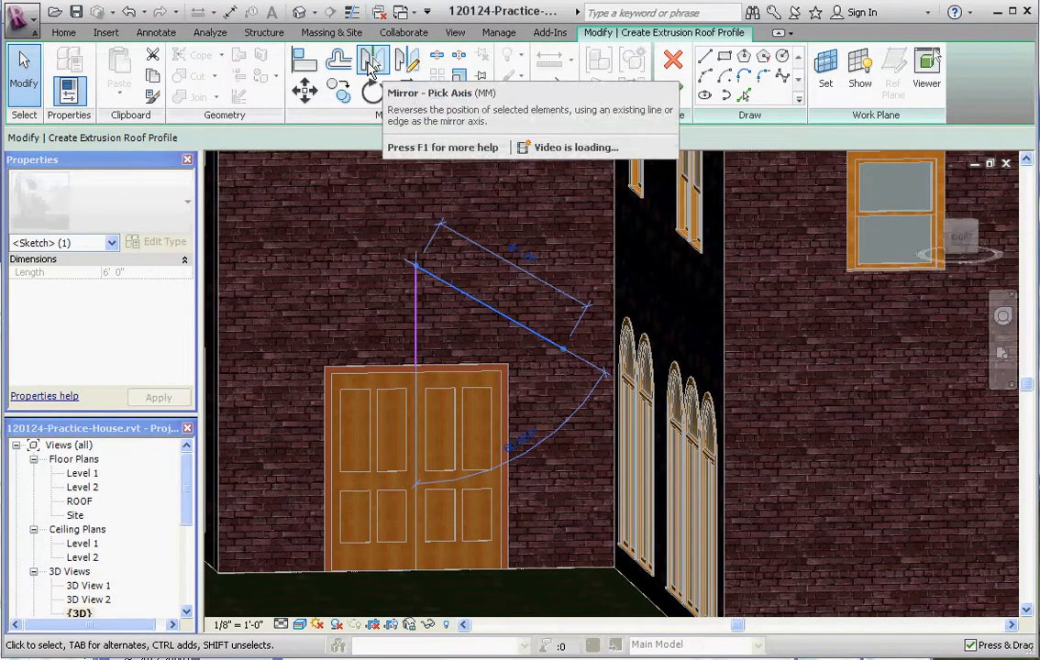
click(373, 60)
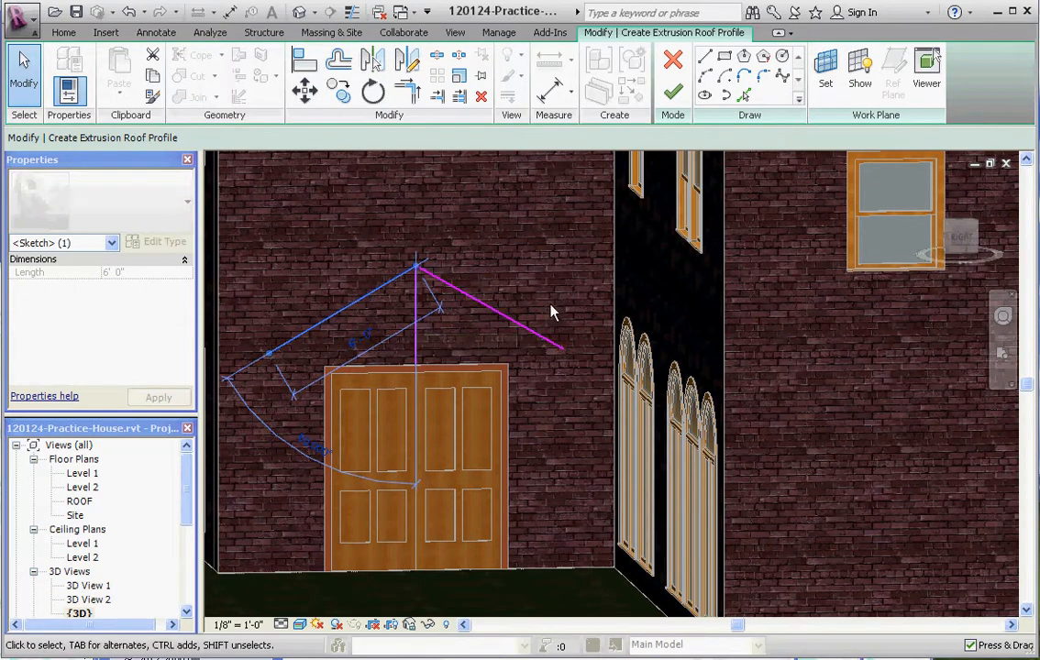
mouse_move(337, 444)
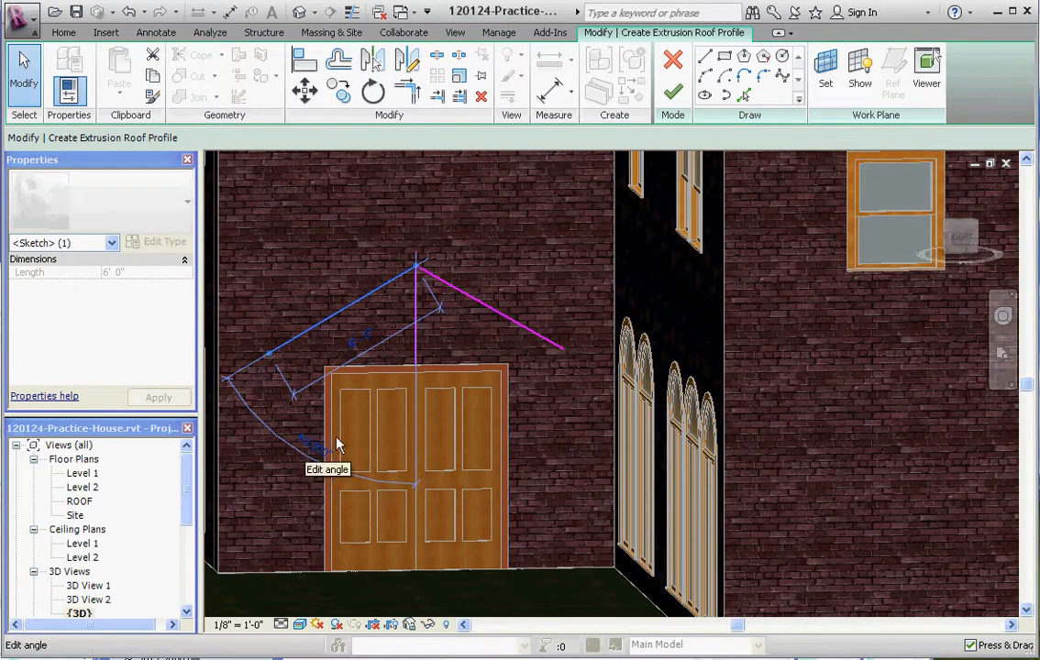
mouse_move(670, 591)
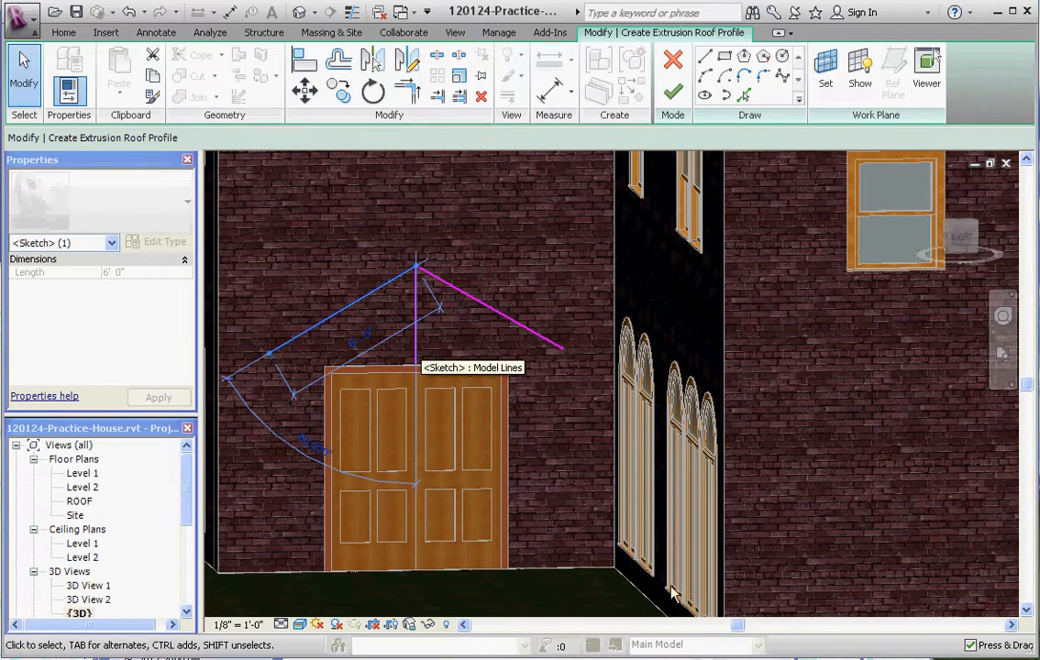
mouse_move(762, 355)
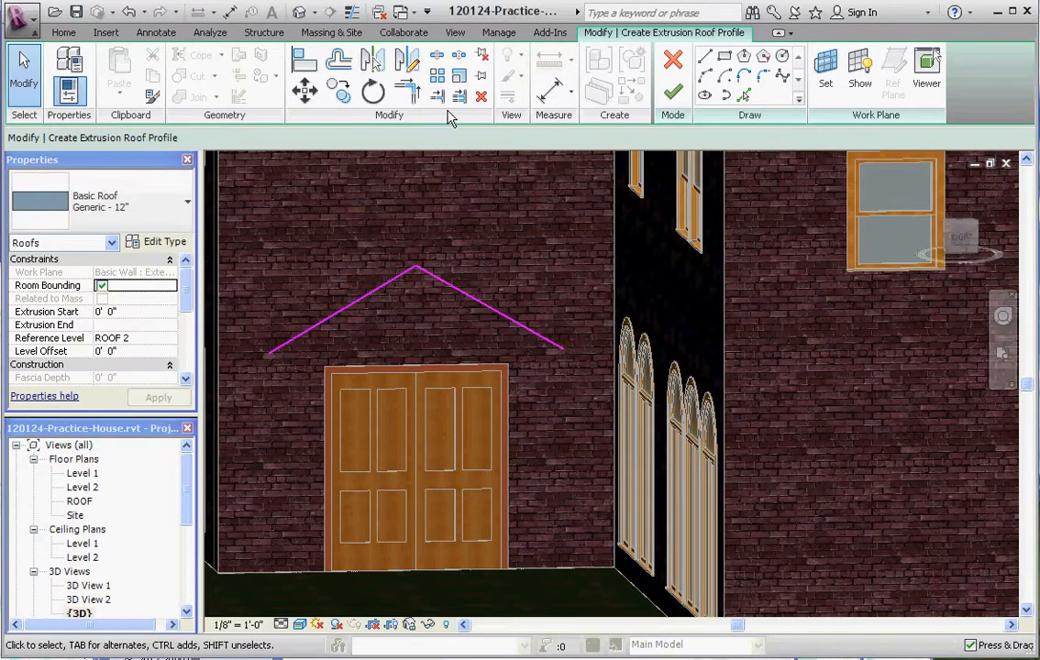
mouse_move(673, 92)
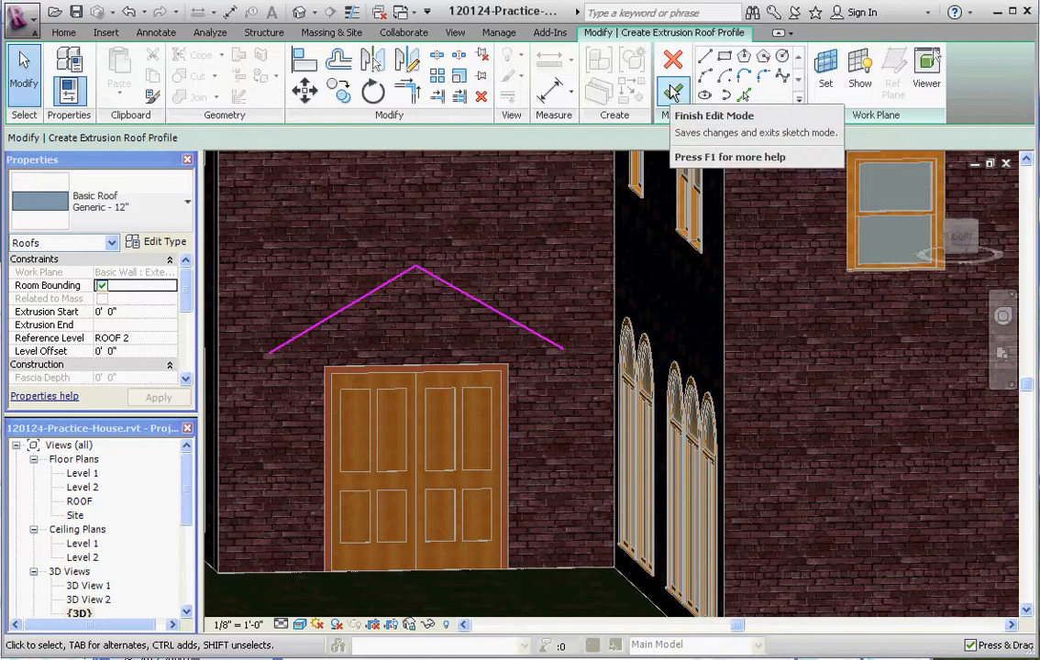
Step: Finish the sketch to create the gable roof, then go to the Level 2 plan
click(673, 94)
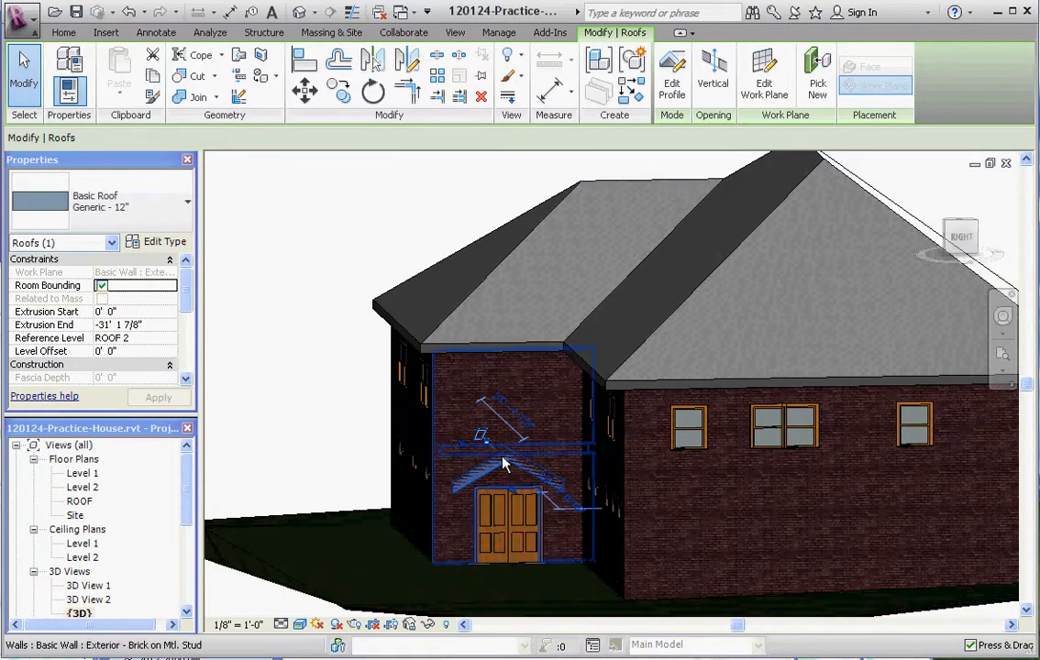
mouse_move(560, 532)
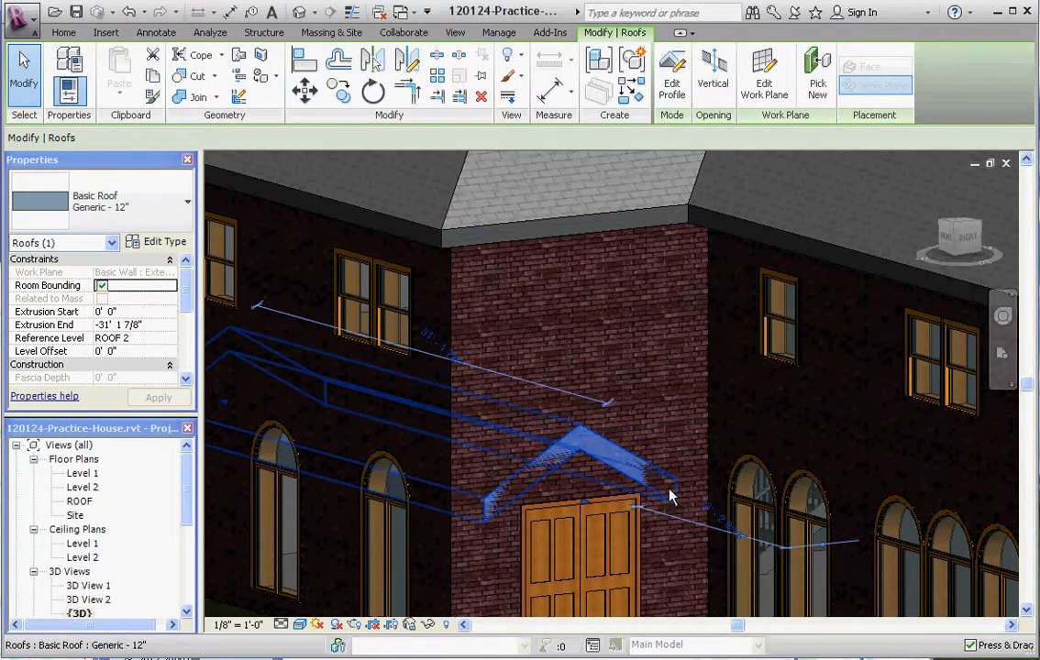
mouse_move(656, 496)
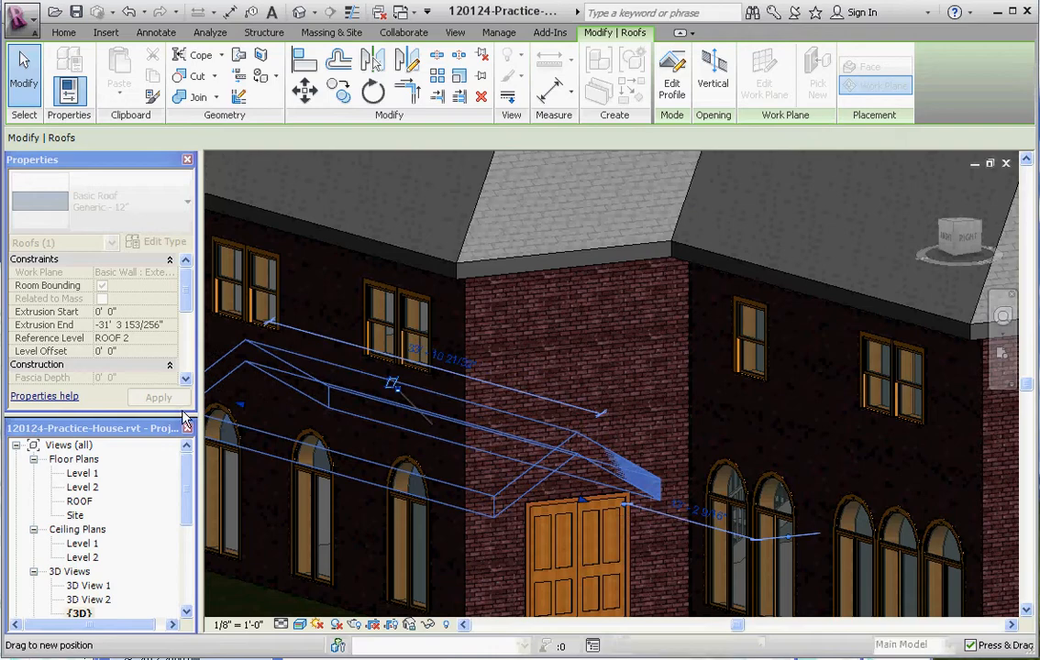
double_click(82, 487)
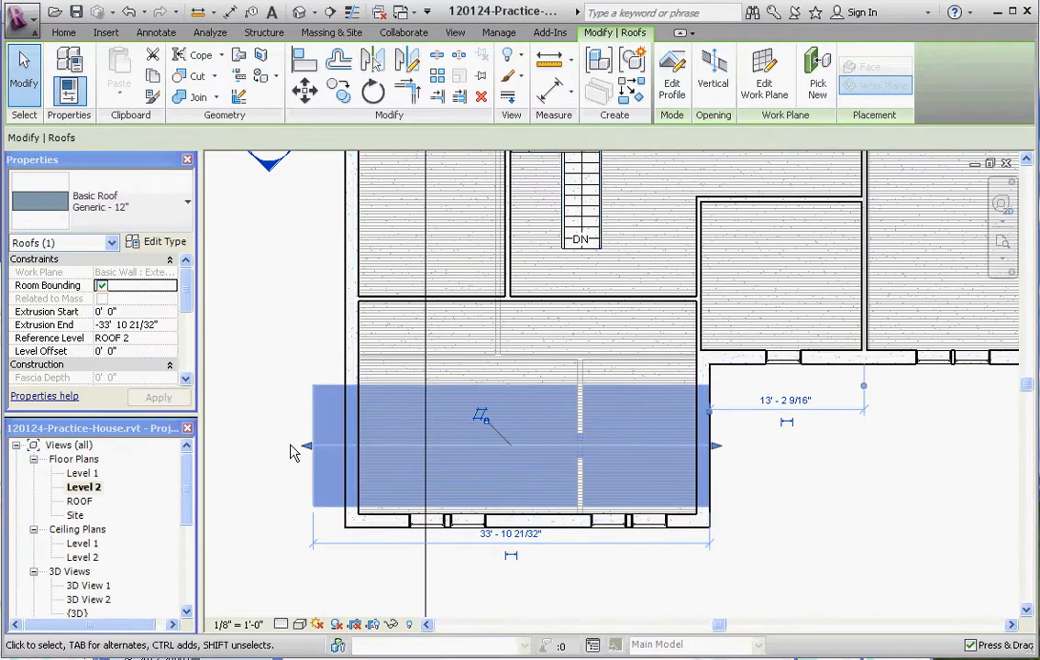
mouse_move(580, 425)
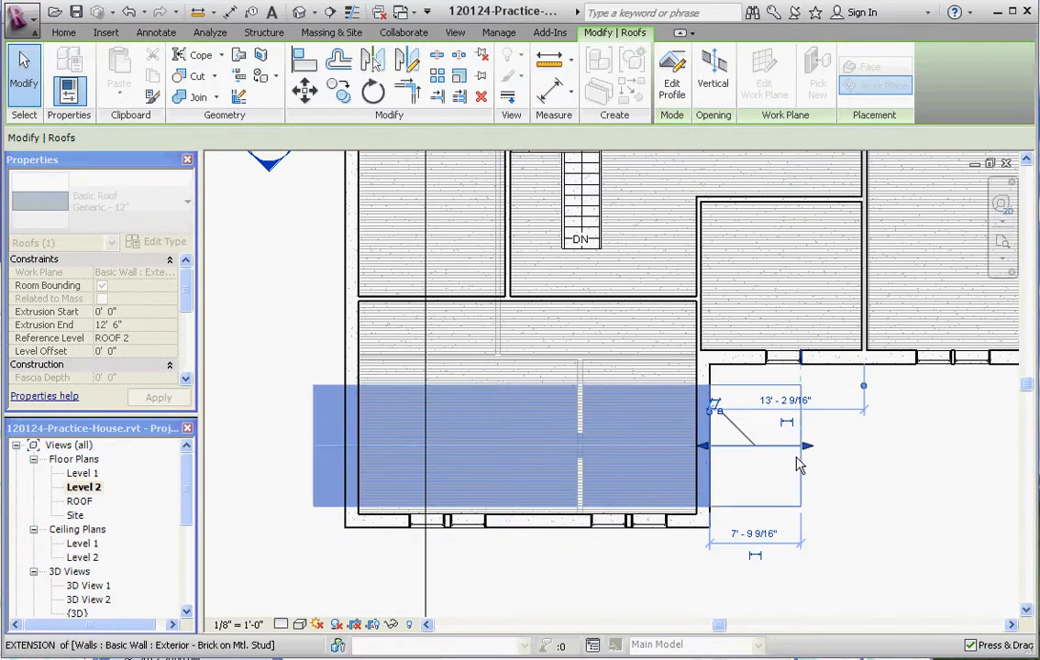
Step: Drag the roof's extrusion grips past the front wall and set the projection to 5'
drag(802, 449, 830, 450)
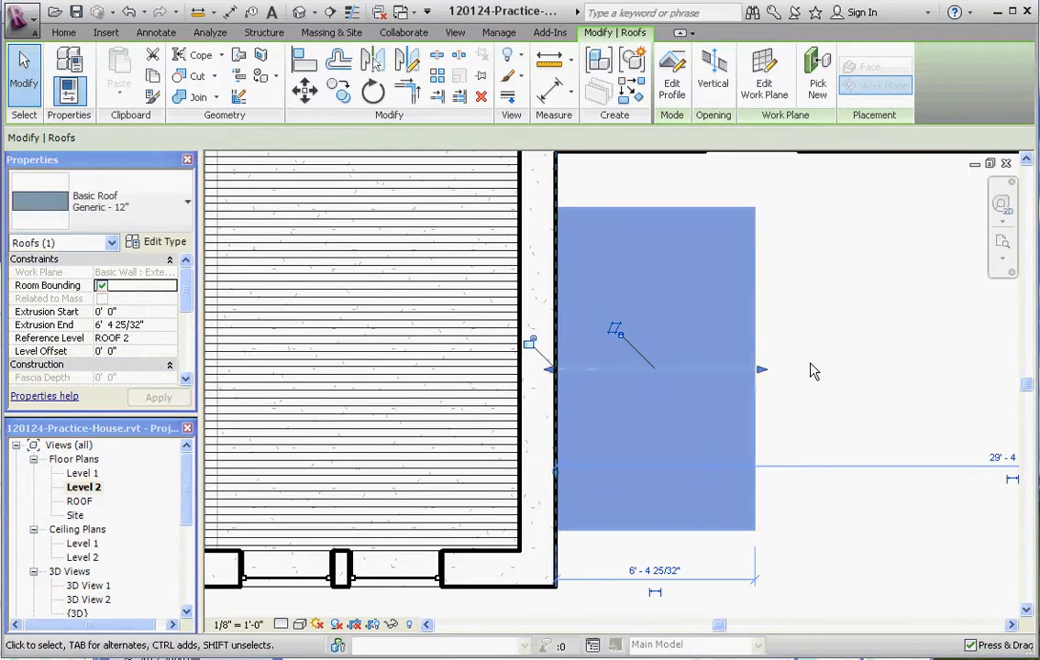
drag(761, 371, 723, 371)
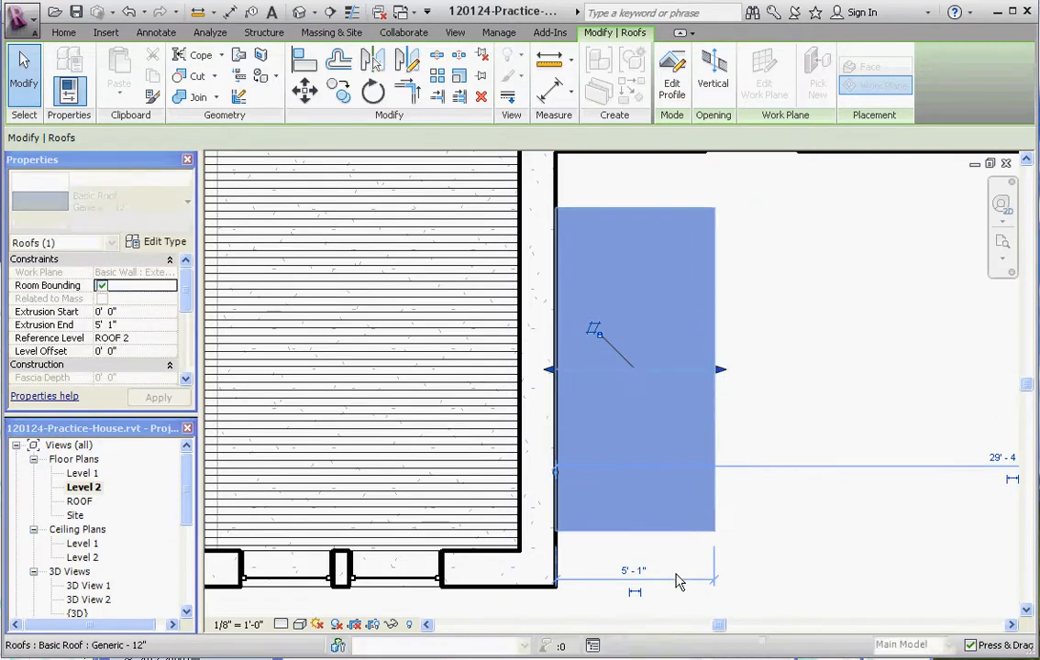
click(633, 571)
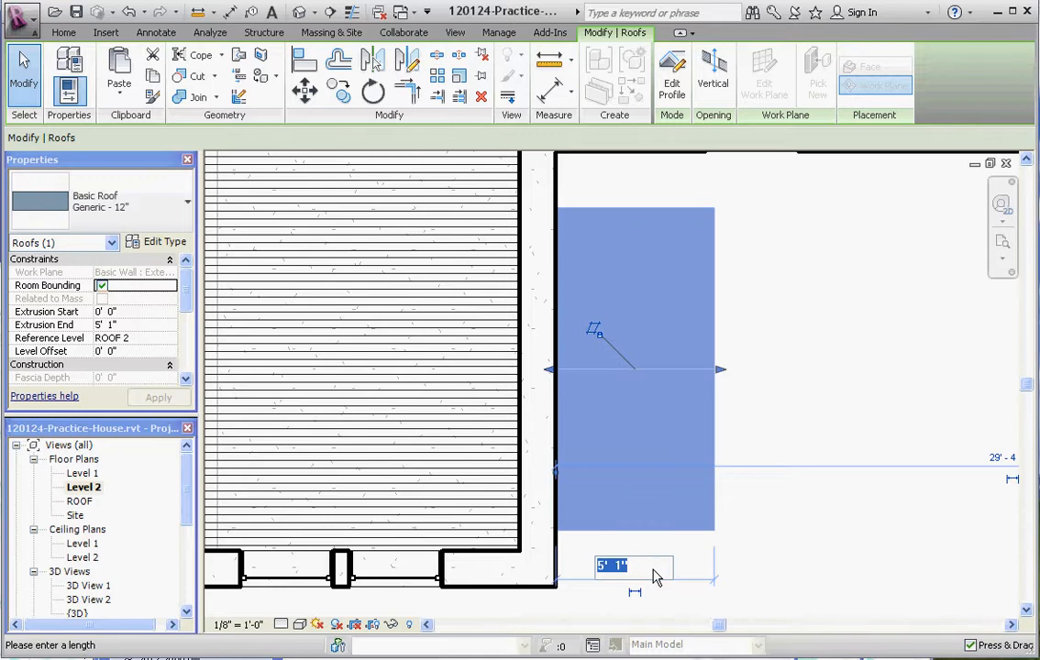
text(5)
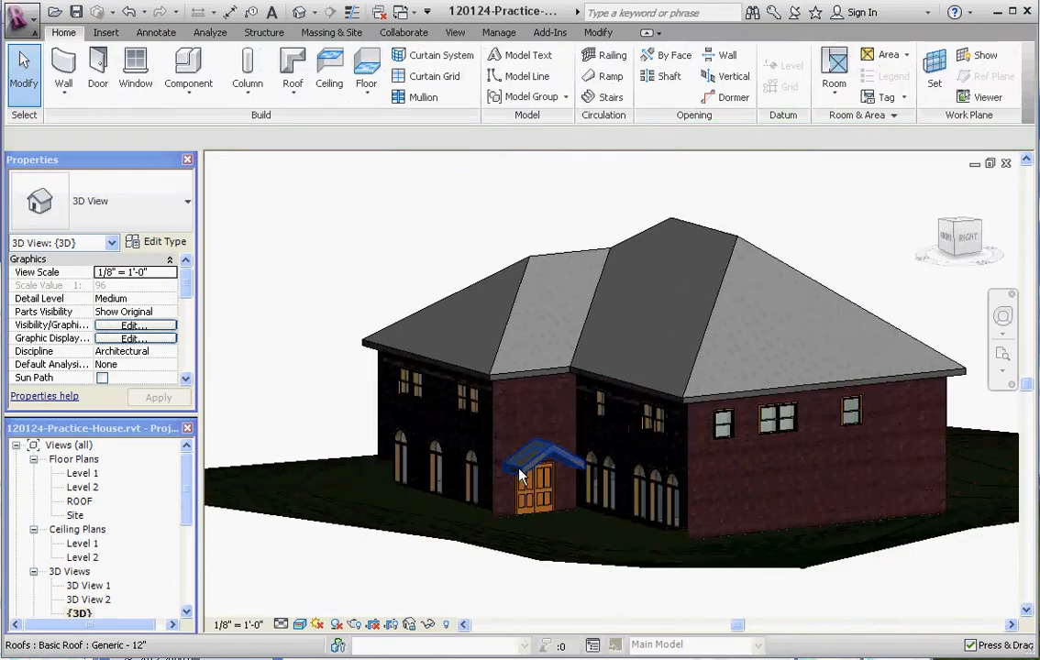
Step: Zoom to the canopy and assign the Wood Rafter 8" - Asphalt Shingle - Insulated type
scroll(up, 3)
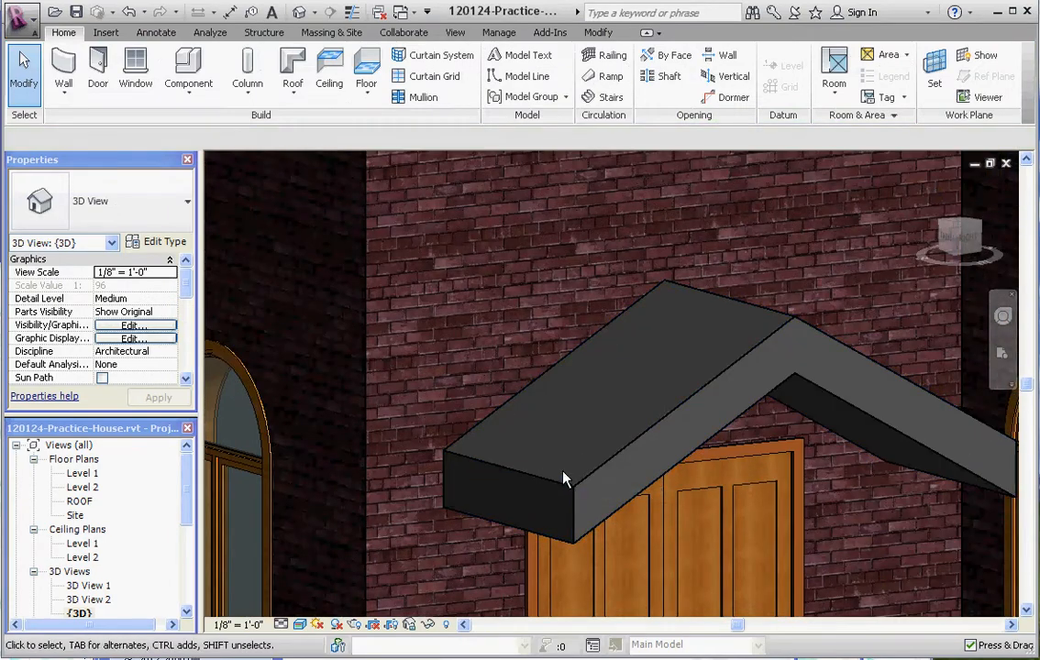
mouse_move(500, 449)
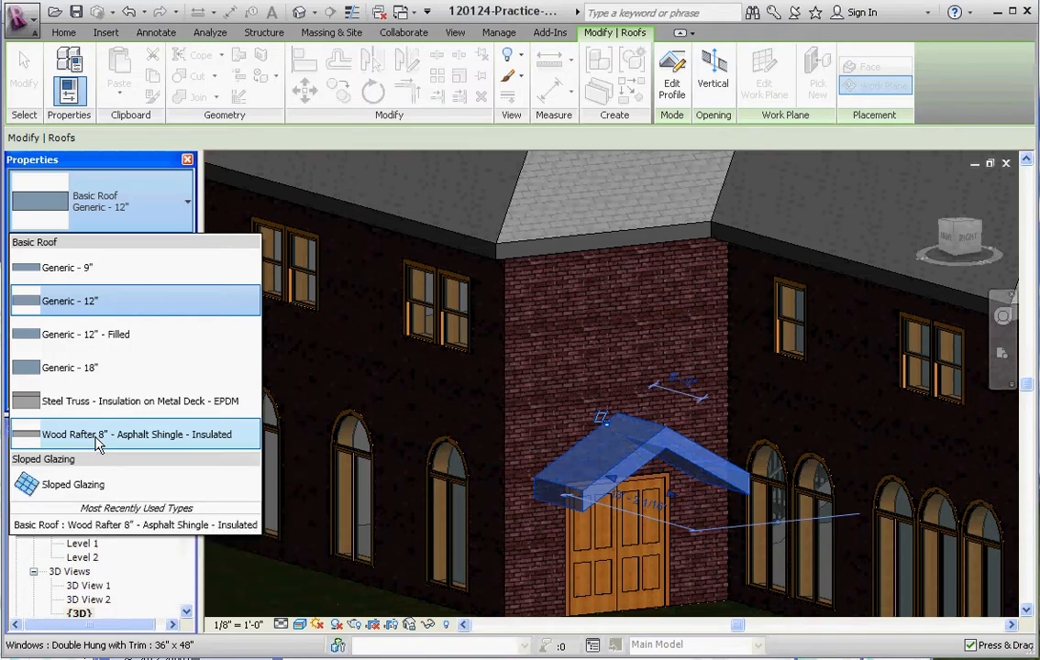
click(137, 434)
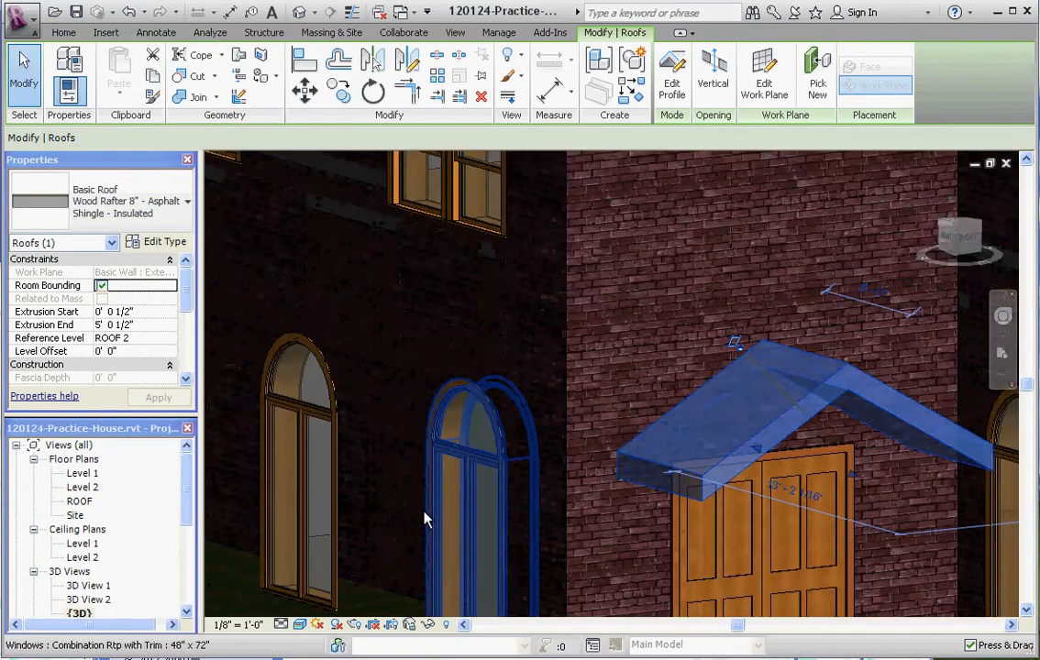